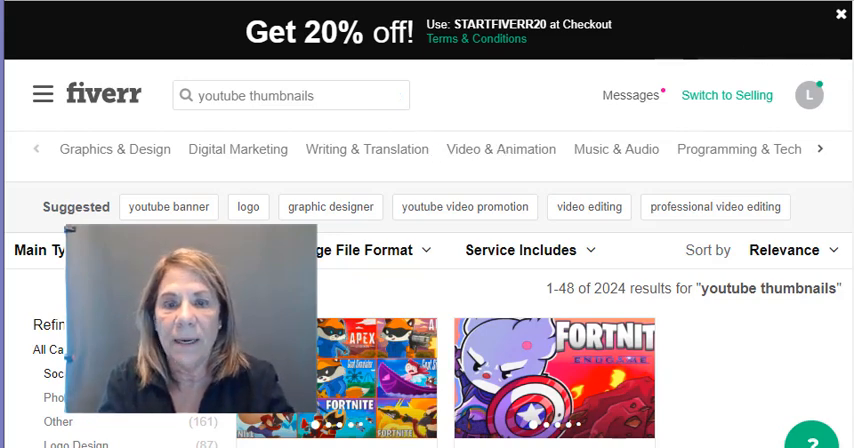
# Open the 'Thumbnail In 24 Hours' gig from the youtube thumbnails search results
pyautogui.scroll(-3)
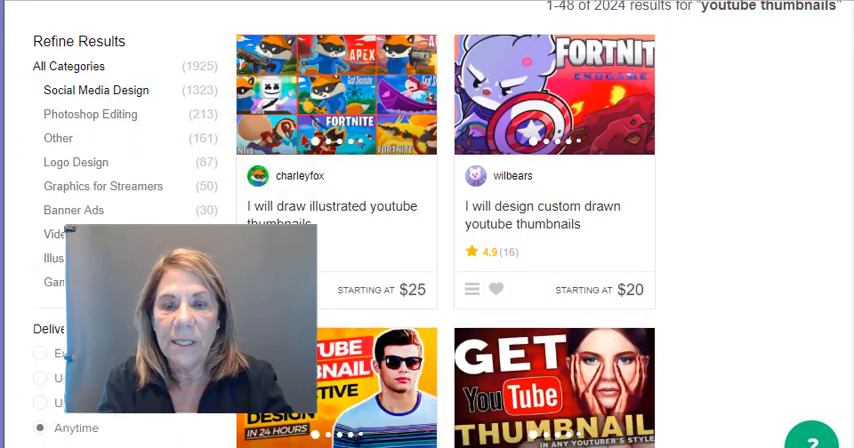
pyautogui.scroll(-3)
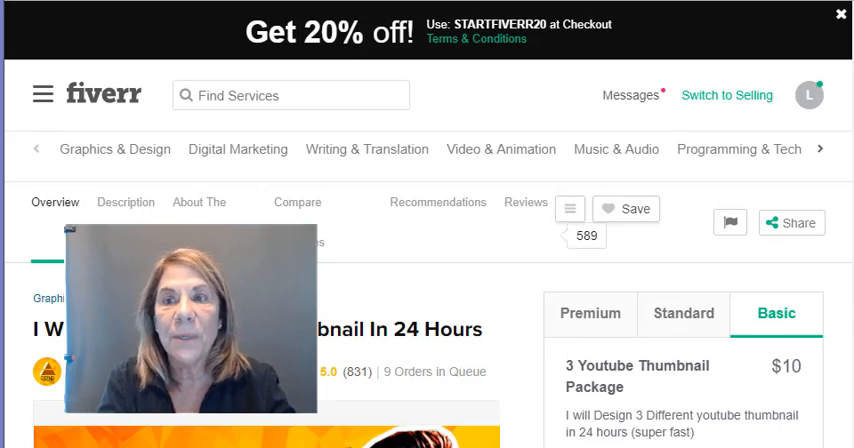
# Compare the gig's 3, 10 and 25 thumbnail packages (Basic, Standard, Premium)
pyautogui.scroll(-3)
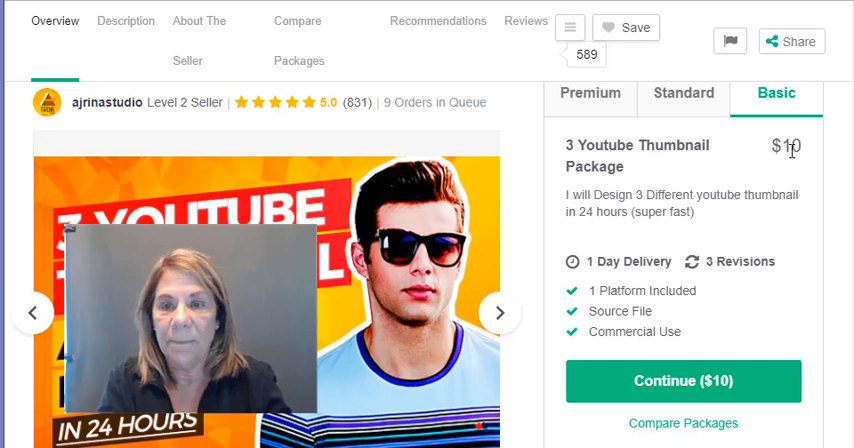
pyautogui.click(684, 92)
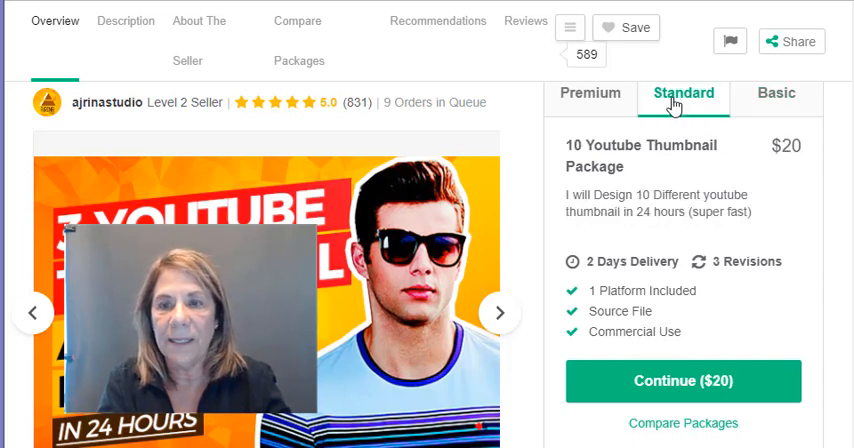
pyautogui.moveTo(776, 188)
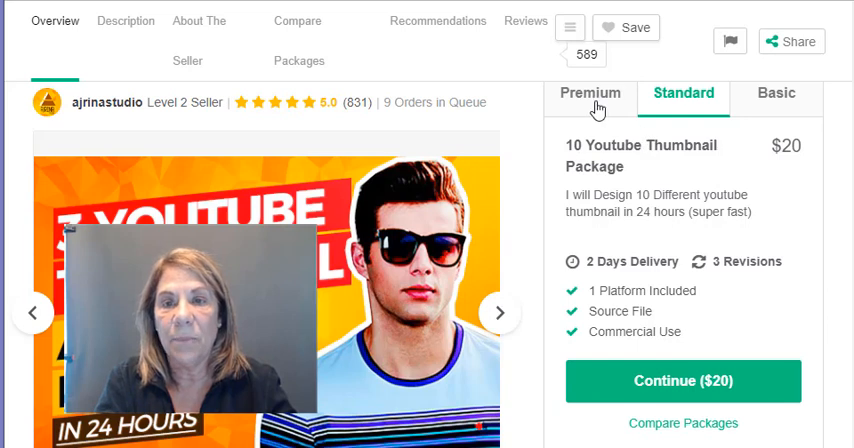
pyautogui.click(590, 92)
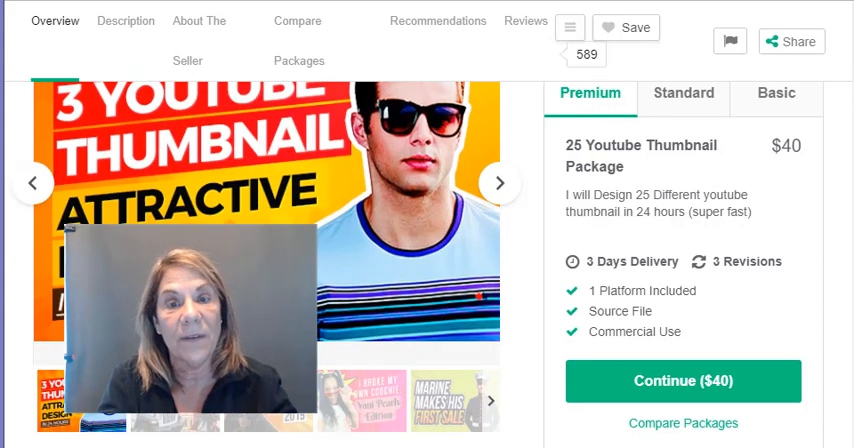
# Read the gig's description and About The Seller details, then return to the results
pyautogui.scroll(-3)
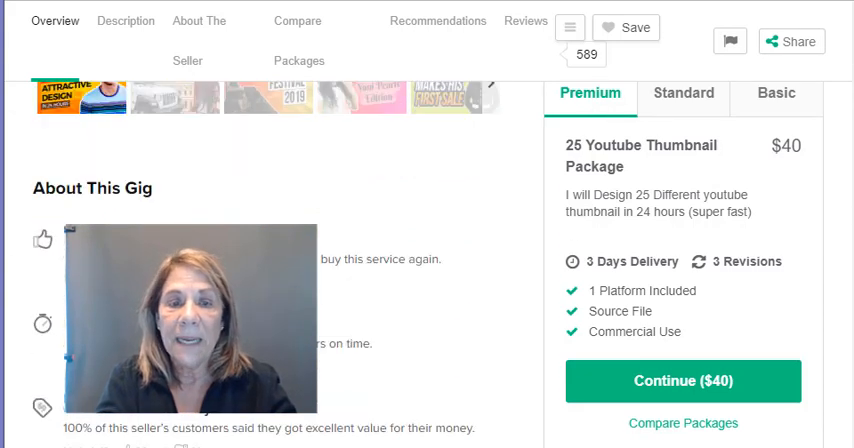
pyautogui.scroll(-3)
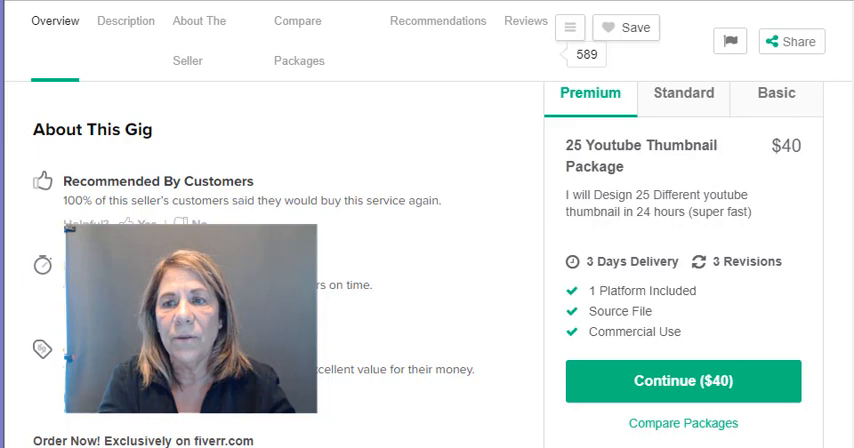
pyautogui.click(126, 20)
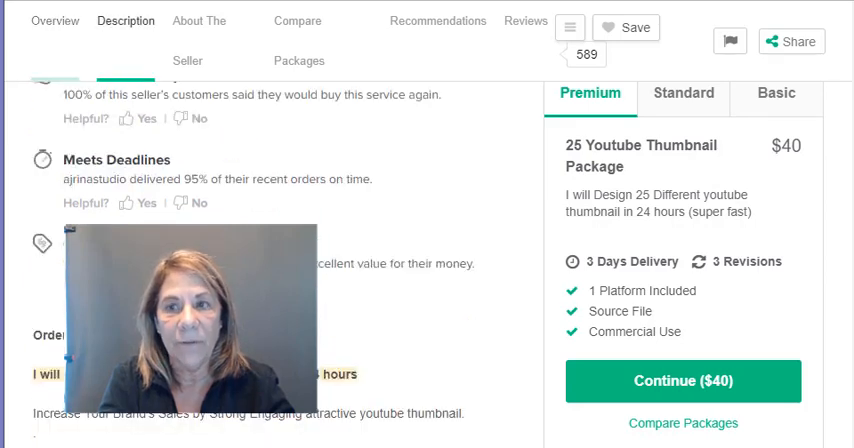
pyautogui.scroll(-3)
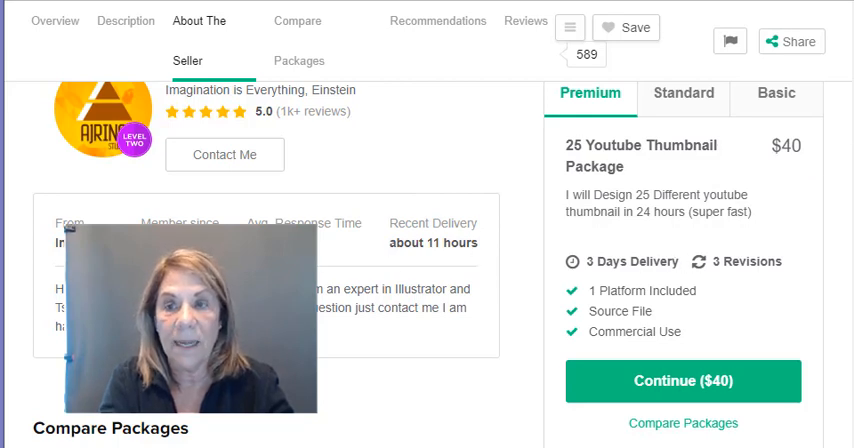
pyautogui.click(296, 20)
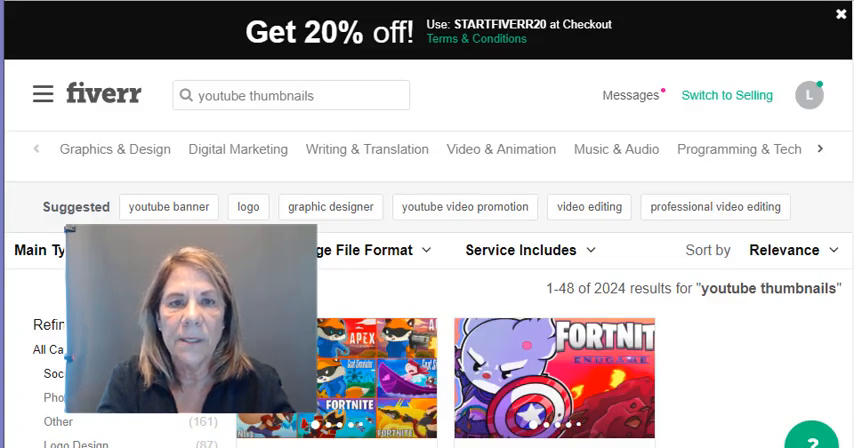
# Search Fiverr for 'fb banner' and look through the 210 matching gigs
pyautogui.click(290, 96)
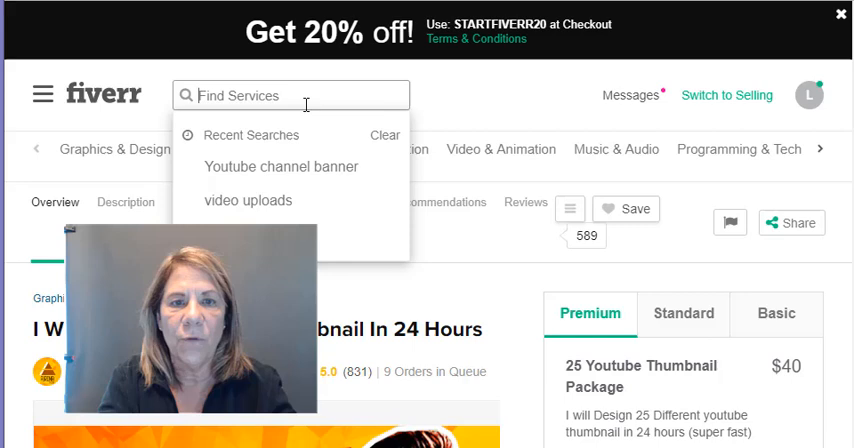
pyautogui.write('fb banner')
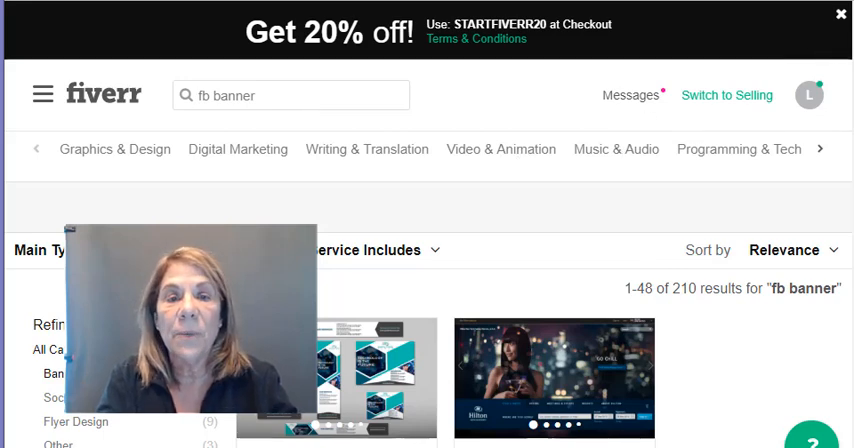
pyautogui.scroll(-3)
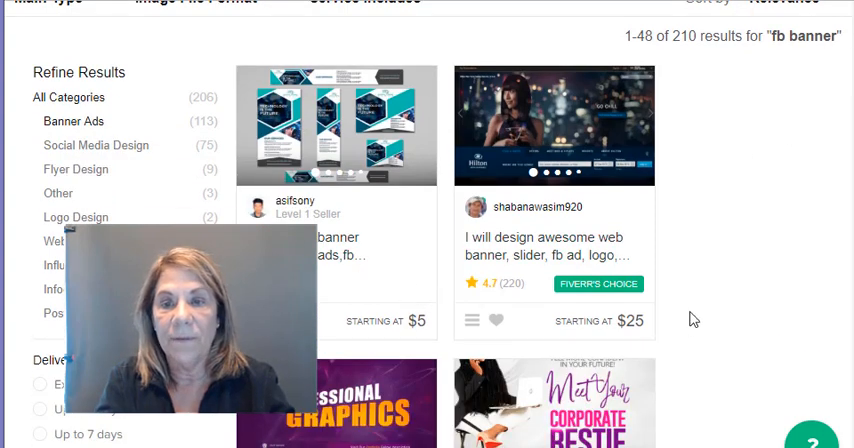
pyautogui.scroll(-3)
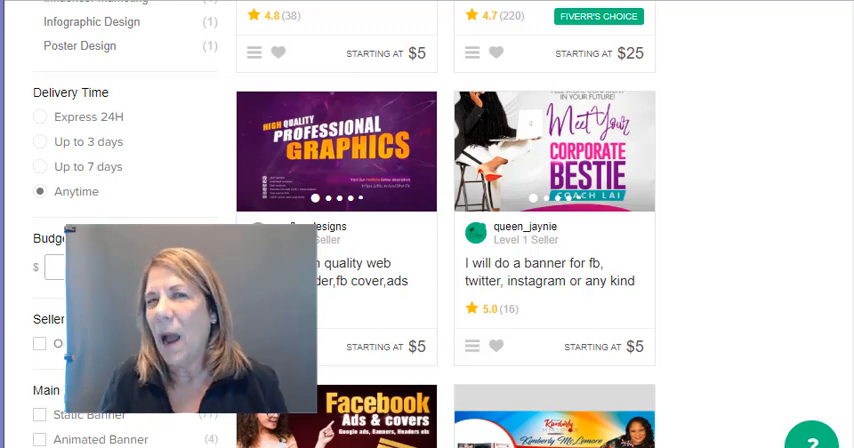
pyautogui.scroll(-3)
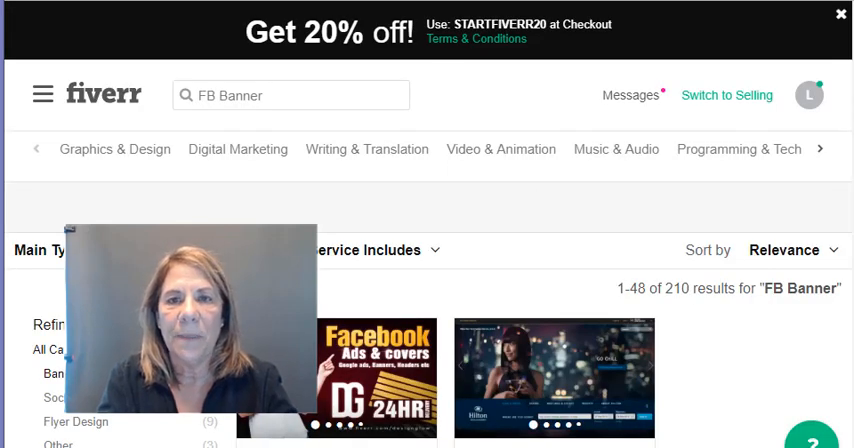
# Search Fiverr for 'ebook covers' and look over the first of 2,614 results
pyautogui.write('ebook covers')
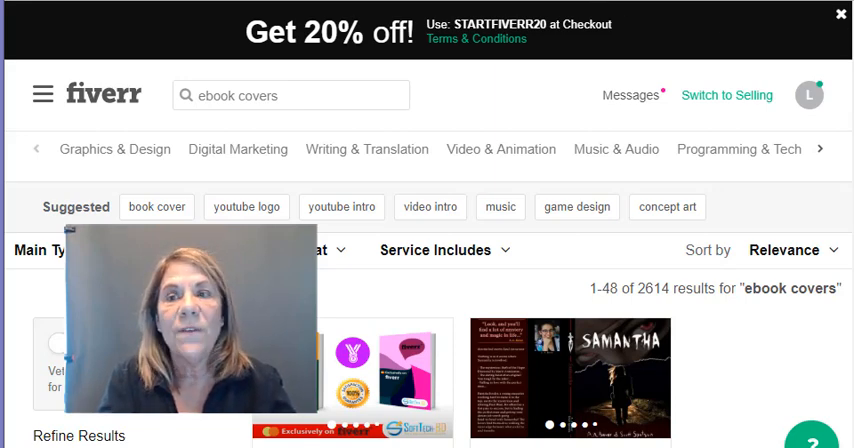
pyautogui.scroll(-3)
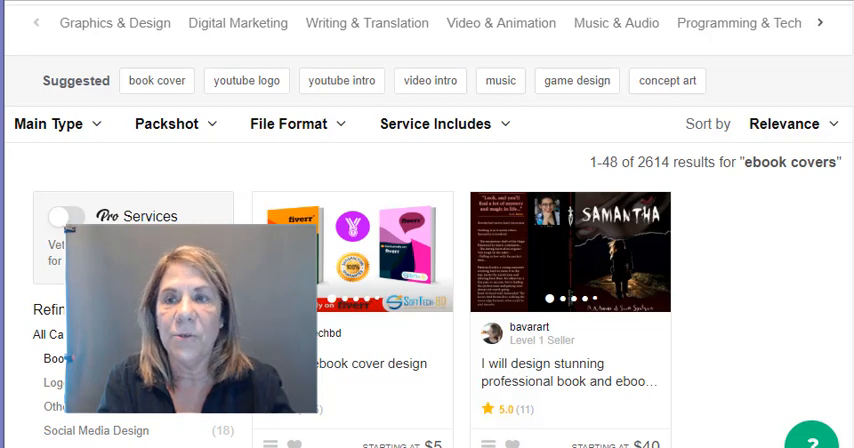
pyautogui.scroll(-3)
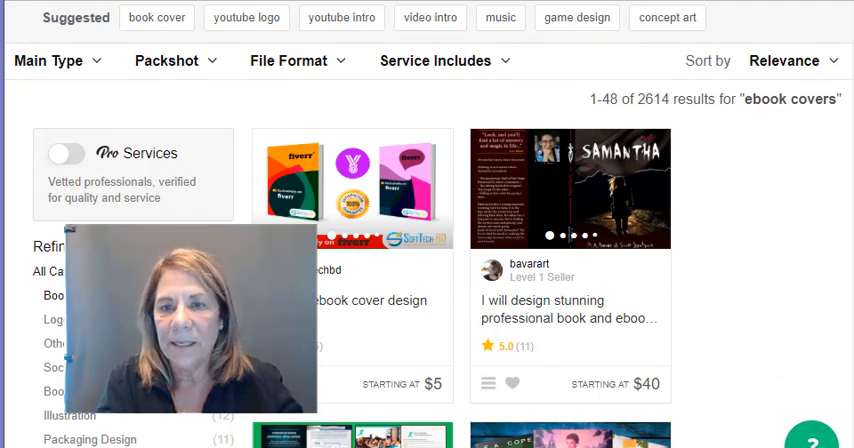
pyautogui.scroll(-3)
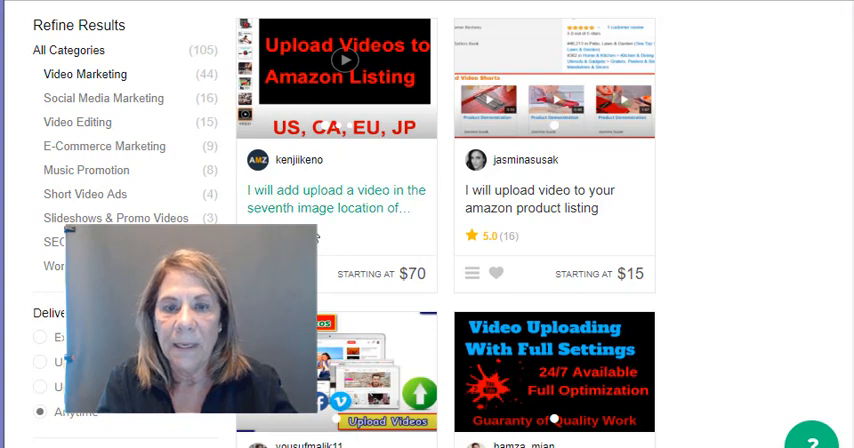
# Browse the Video Marketing results for video uploading gigs
pyautogui.scroll(-3)
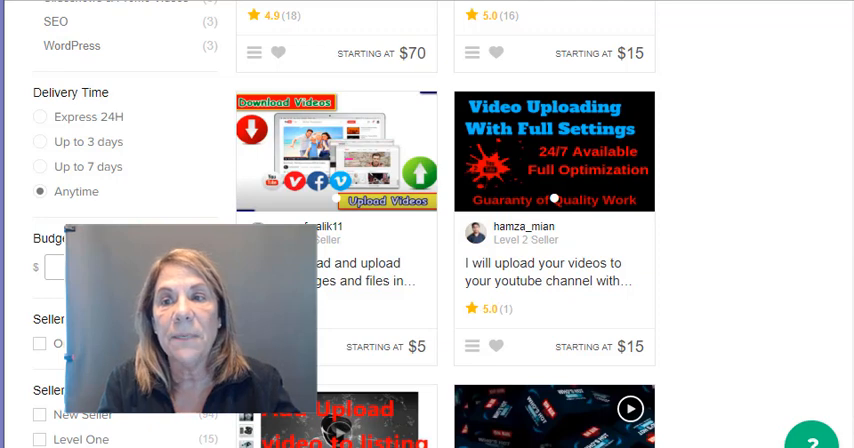
pyautogui.scroll(-3)
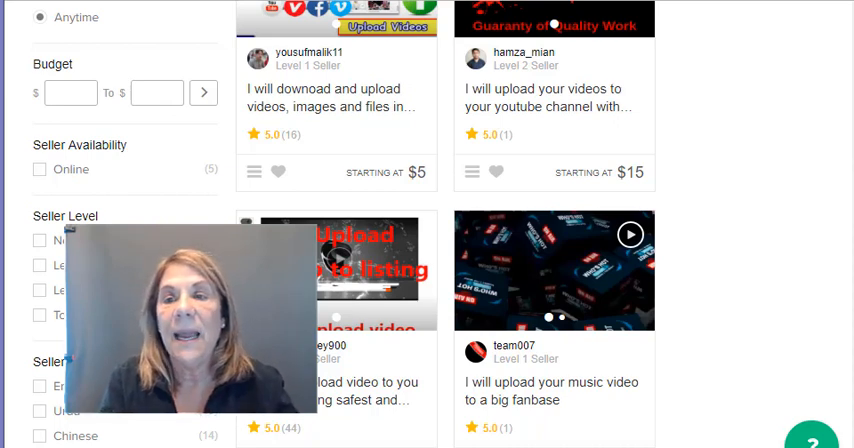
pyautogui.scroll(-3)
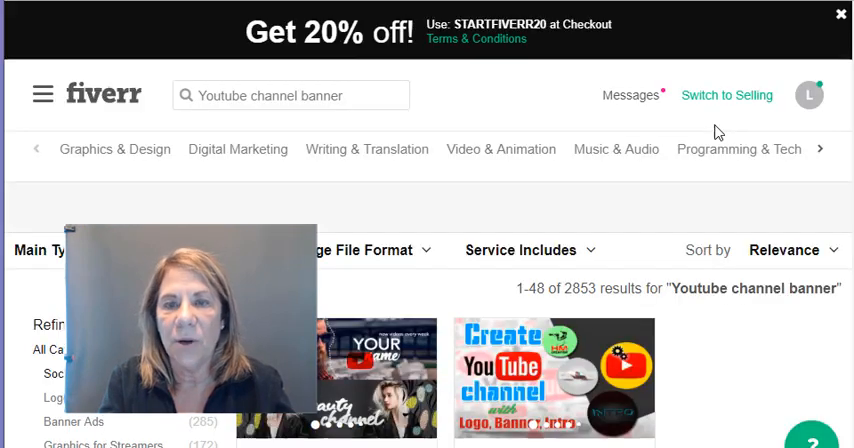
pyautogui.moveTo(476, 196)
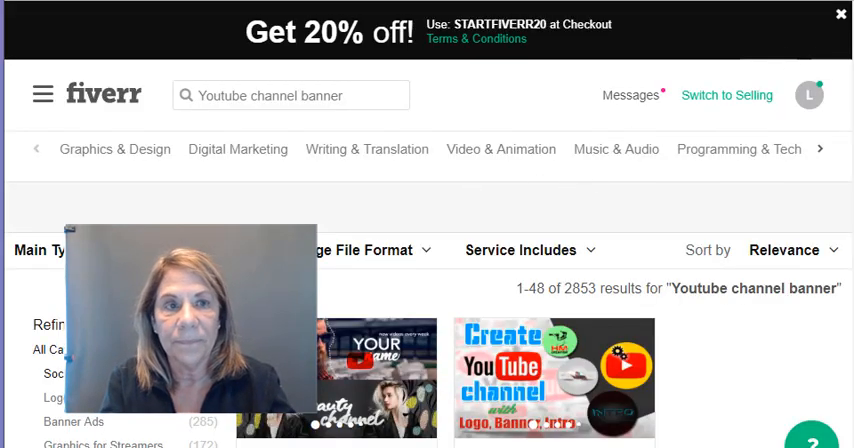
# Bring the Youtube channel banner gigs ($5 to $20) into view
pyautogui.scroll(-3)
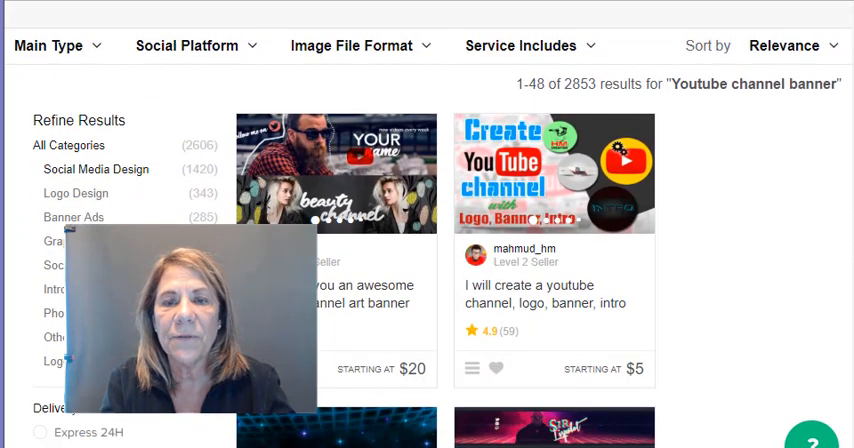